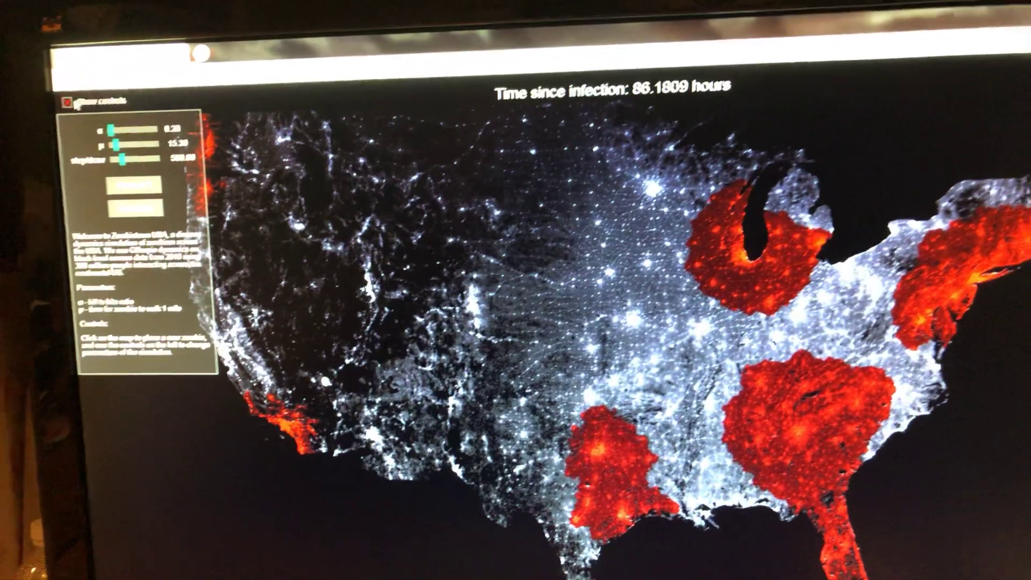
Turn off 'Show controls' so only the spreading outbreak map stays visible.
left_click(70, 103)
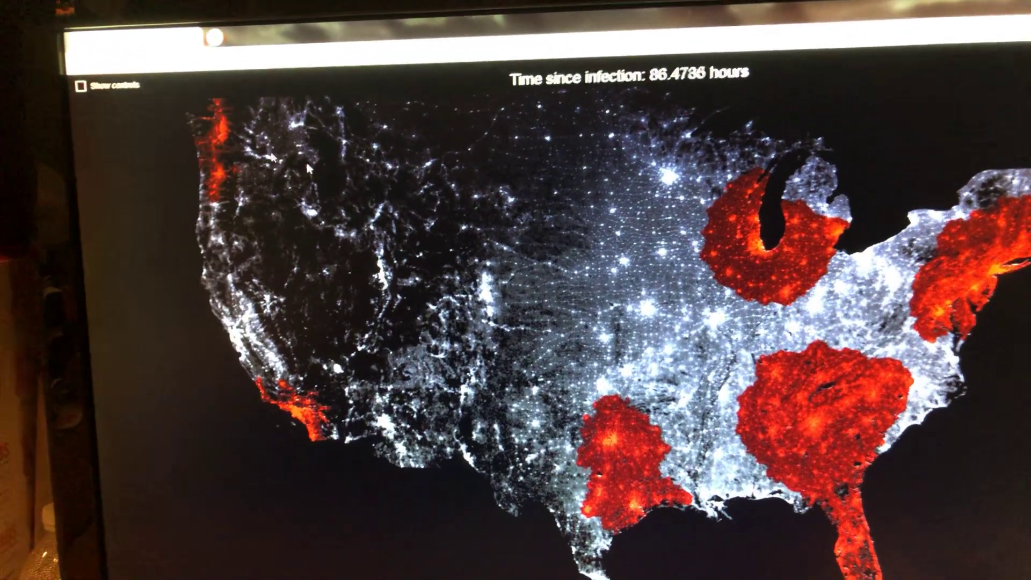